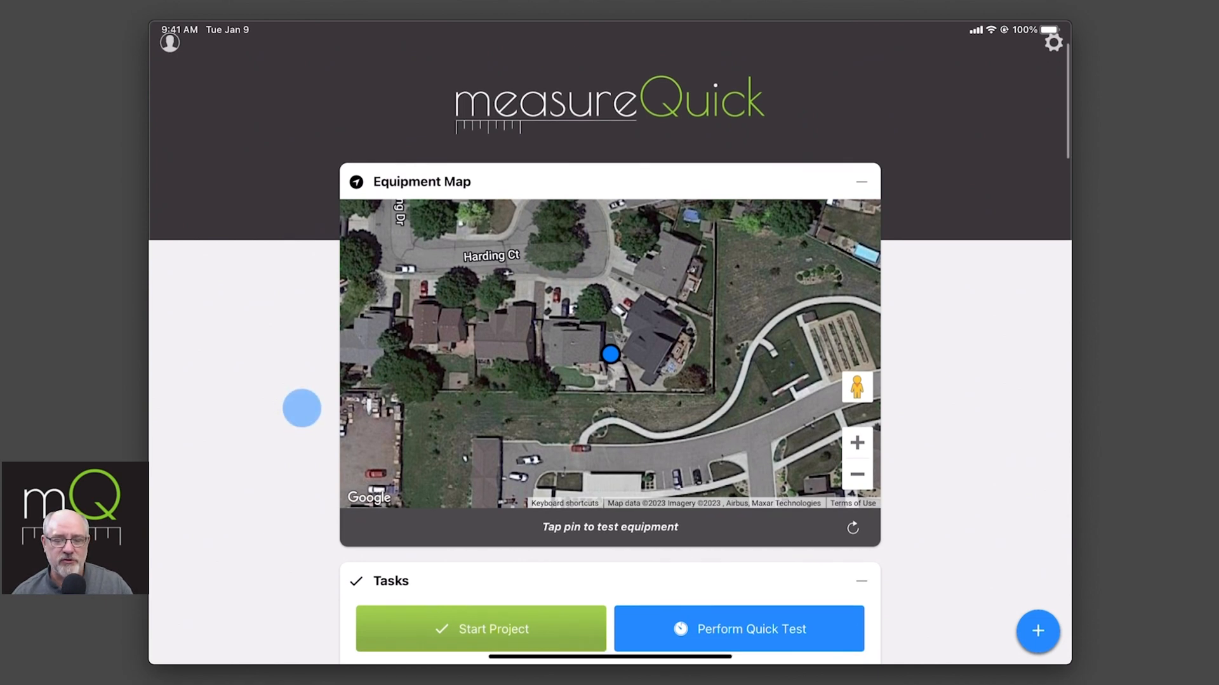
Check the start screen for equipment near the current location before starting a project
scroll(down, 3)
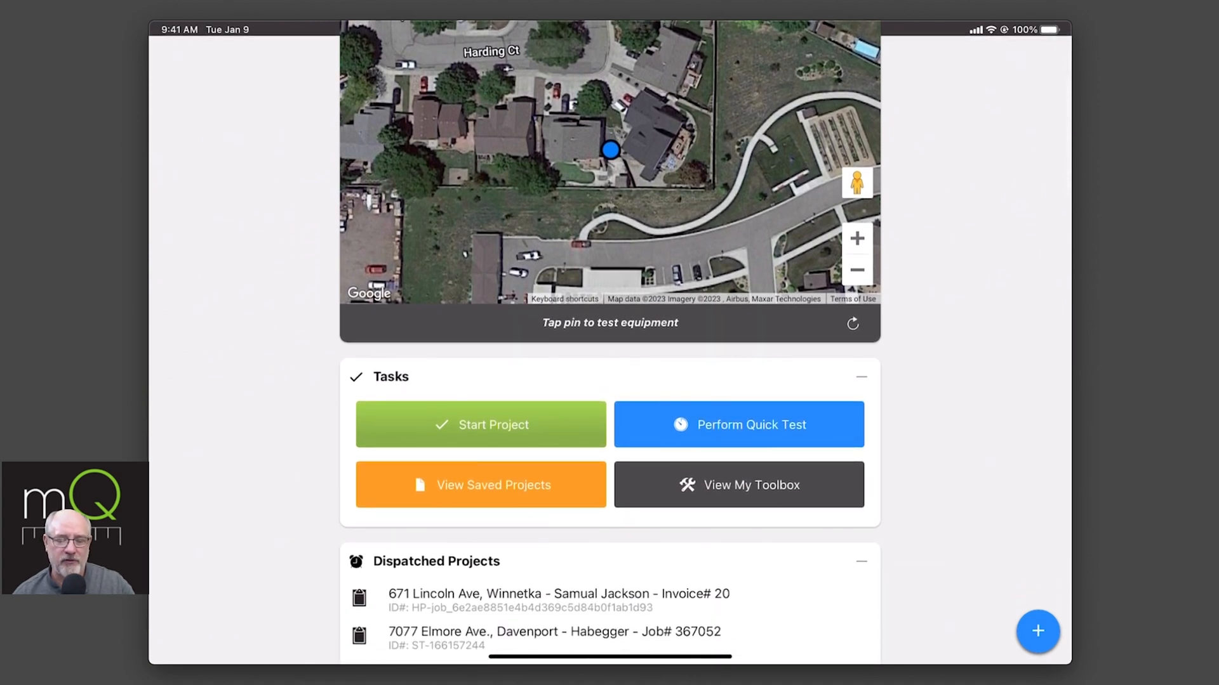
scroll(up, 3)
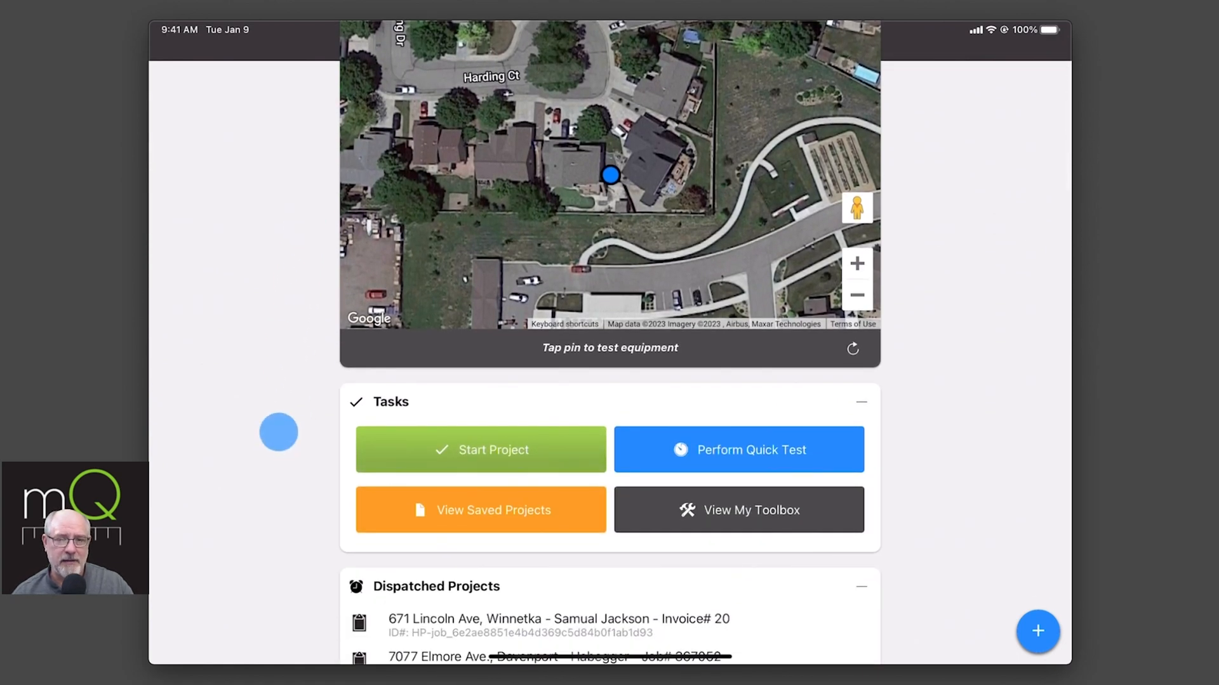
scroll(down, 3)
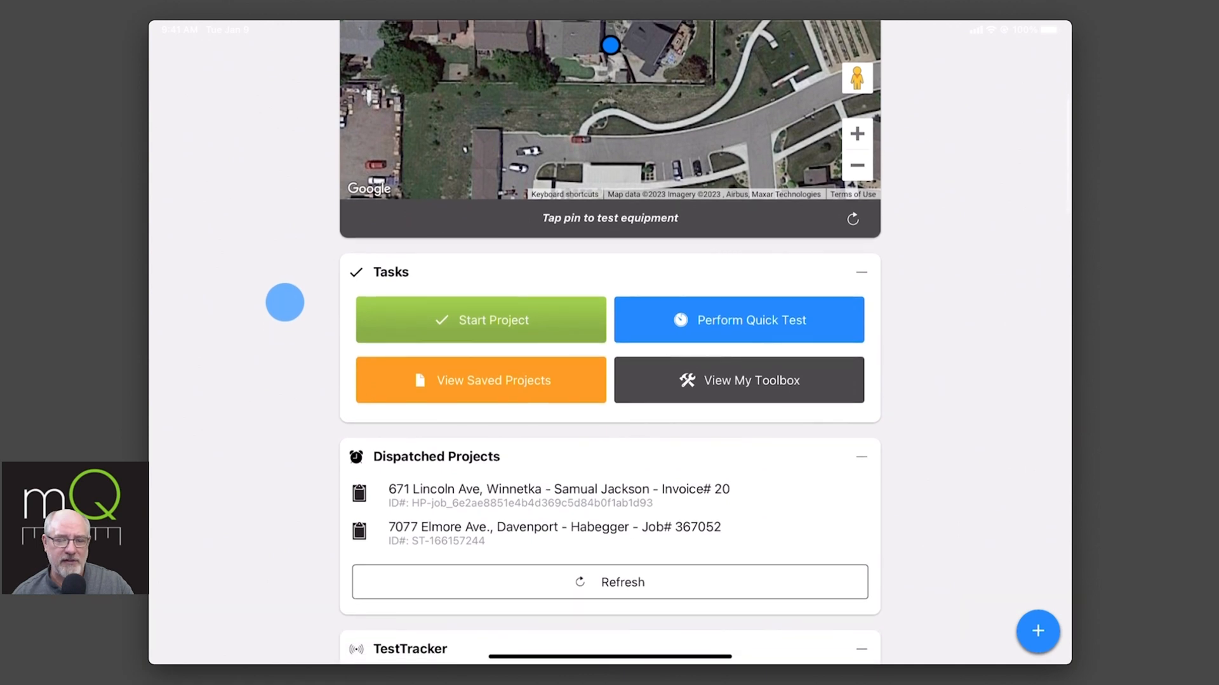
scroll(up, 3)
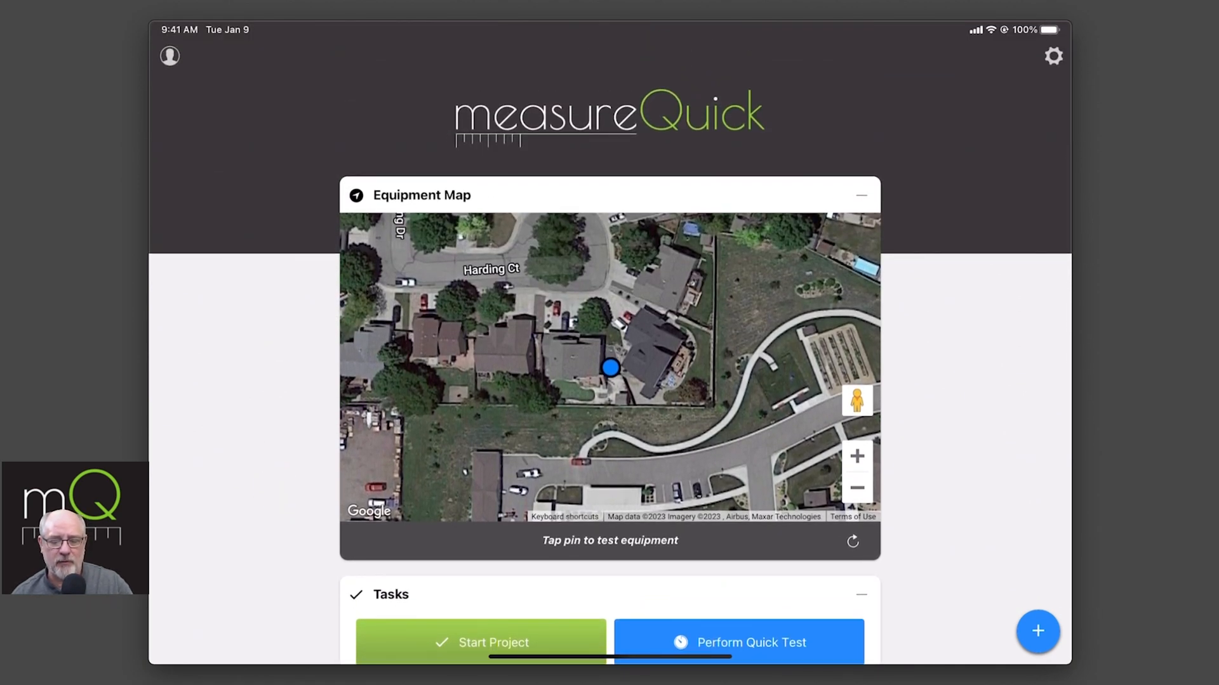
click(611, 368)
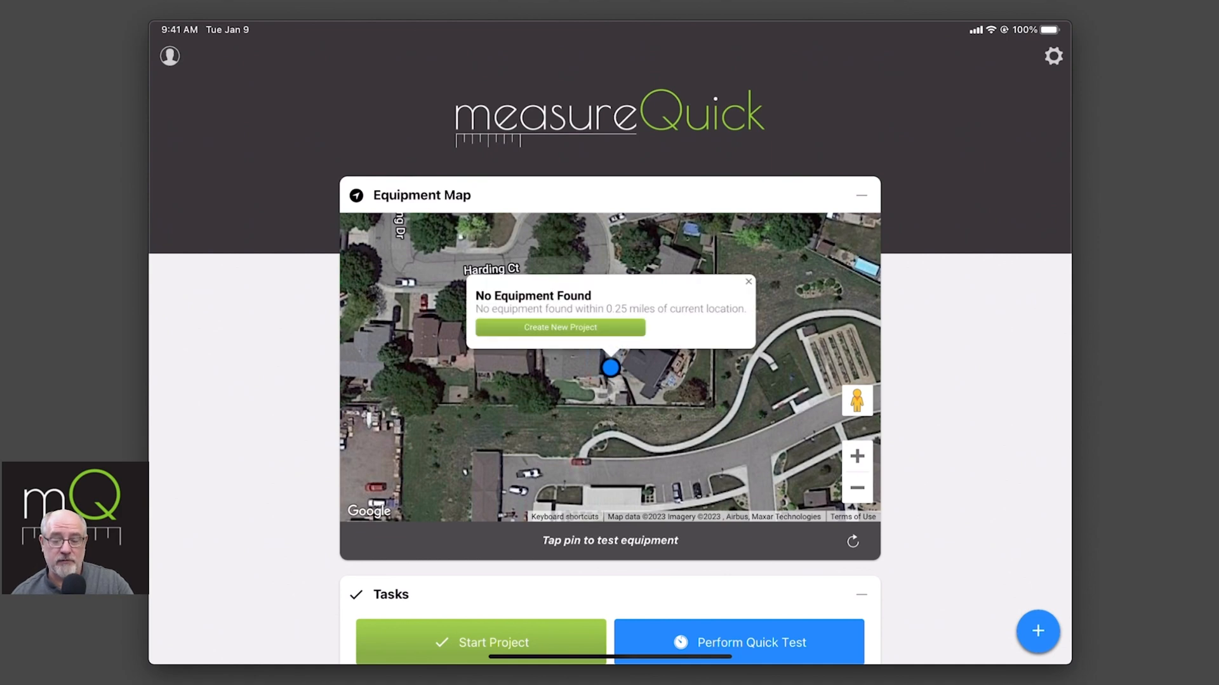
scroll(down, 3)
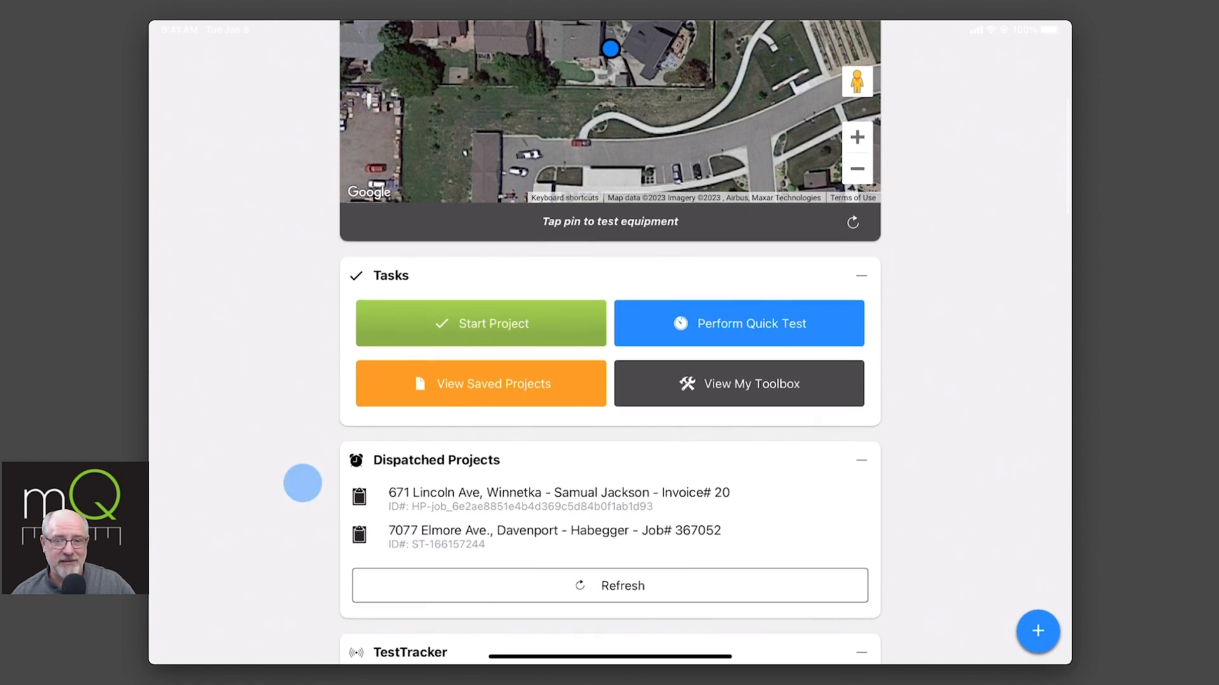
scroll(down, 3)
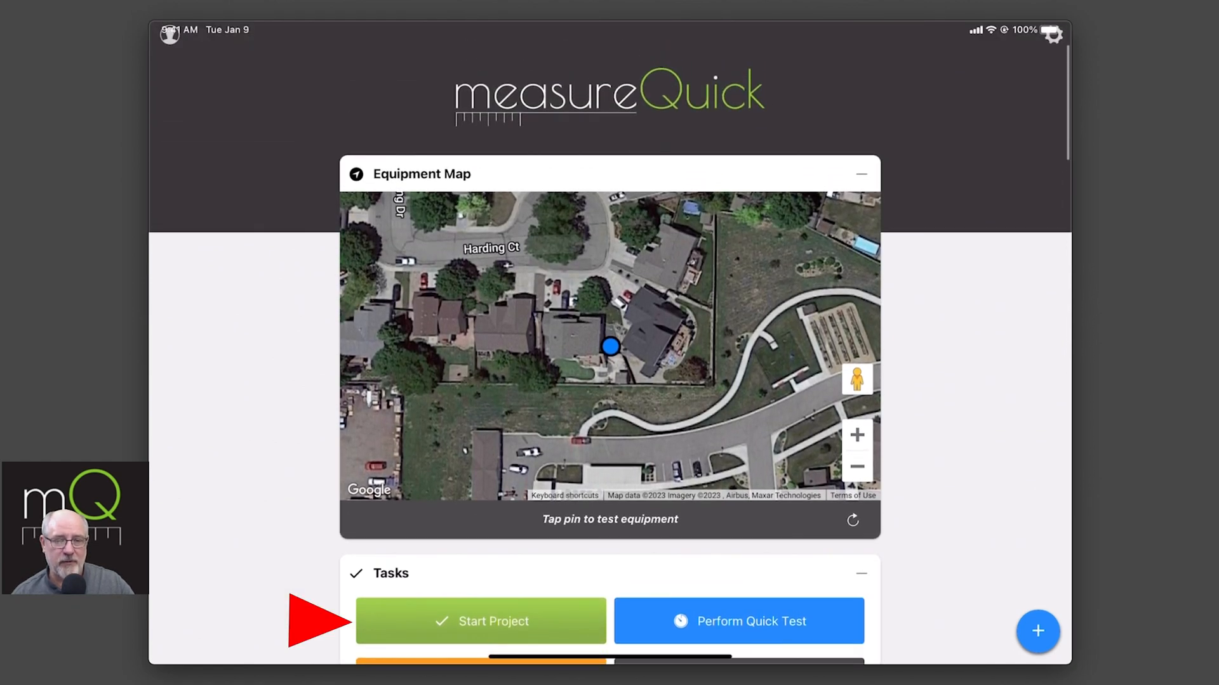
Start a new project and review the Guided Workflows, Cooling and Heating project types
click(480, 621)
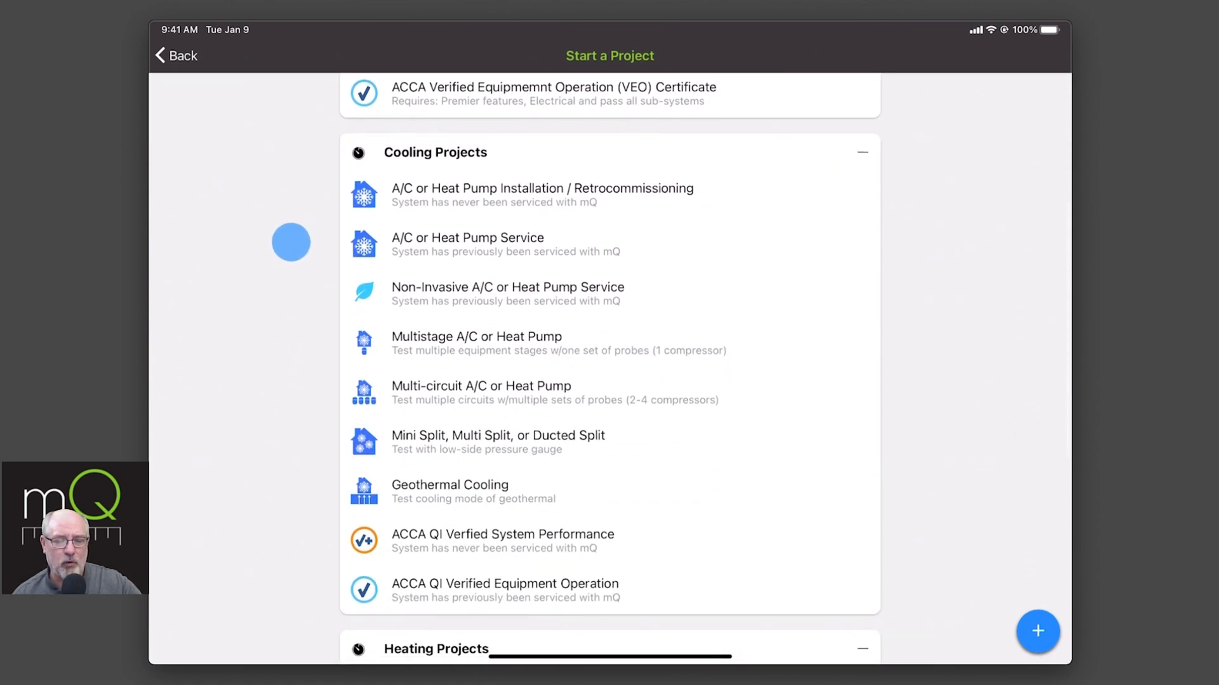
scroll(up, 3)
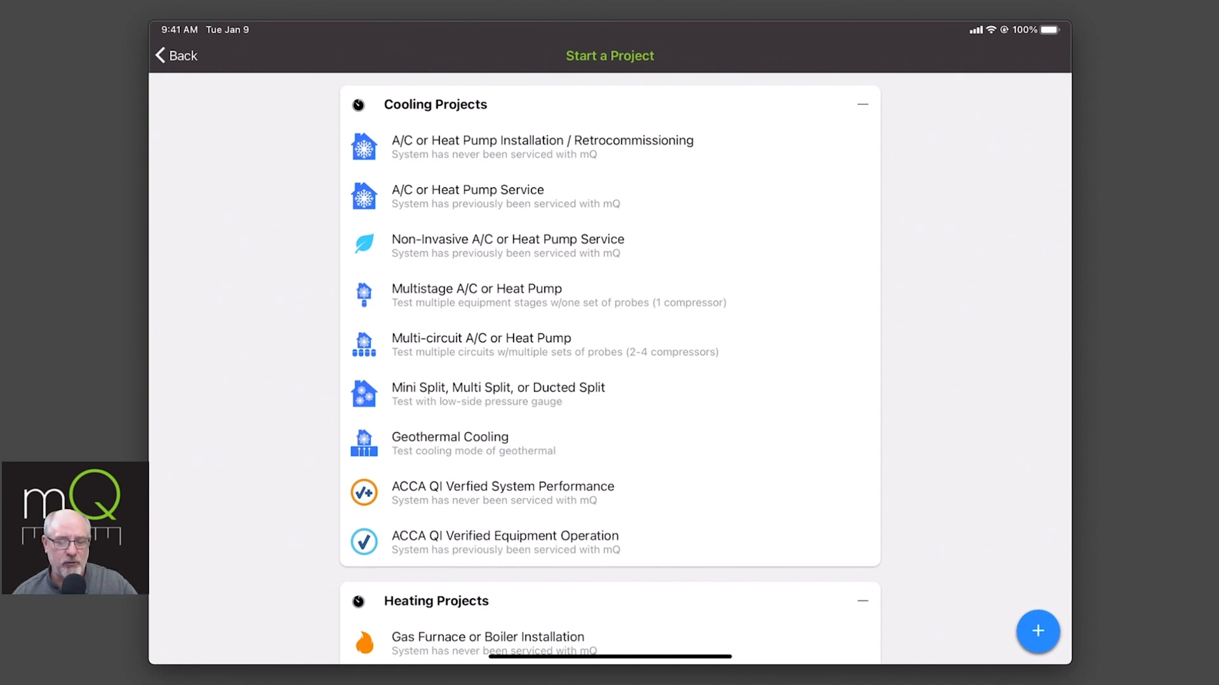
scroll(down, 3)
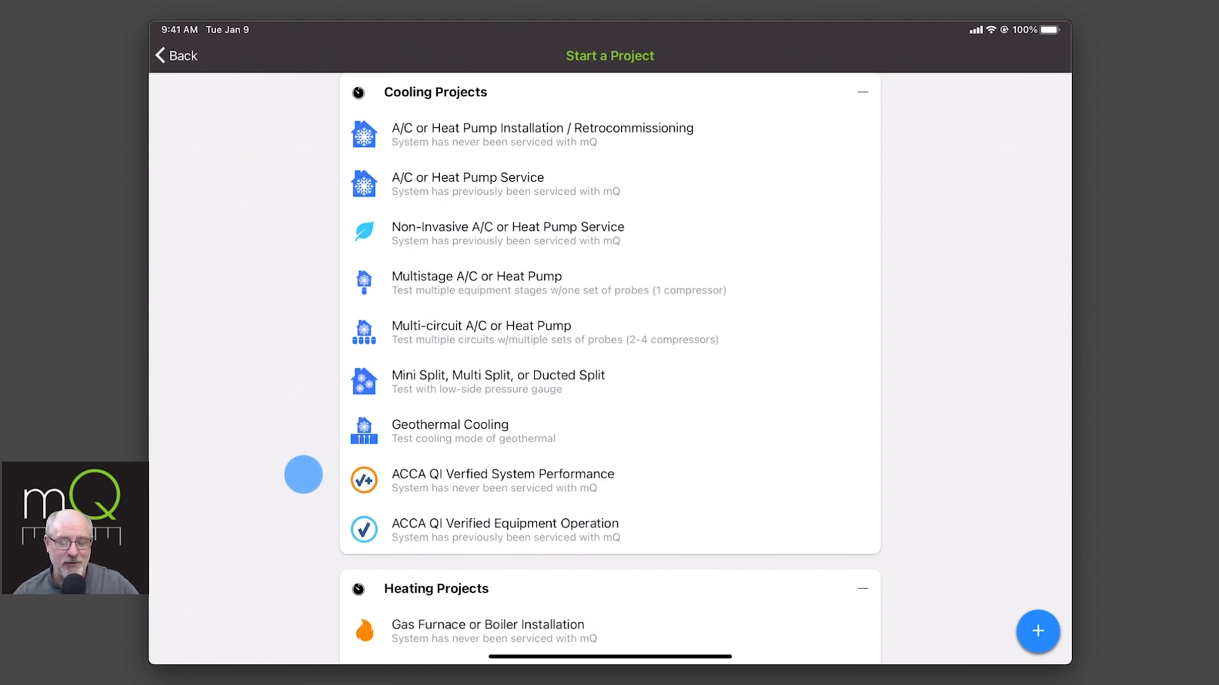
scroll(up, 3)
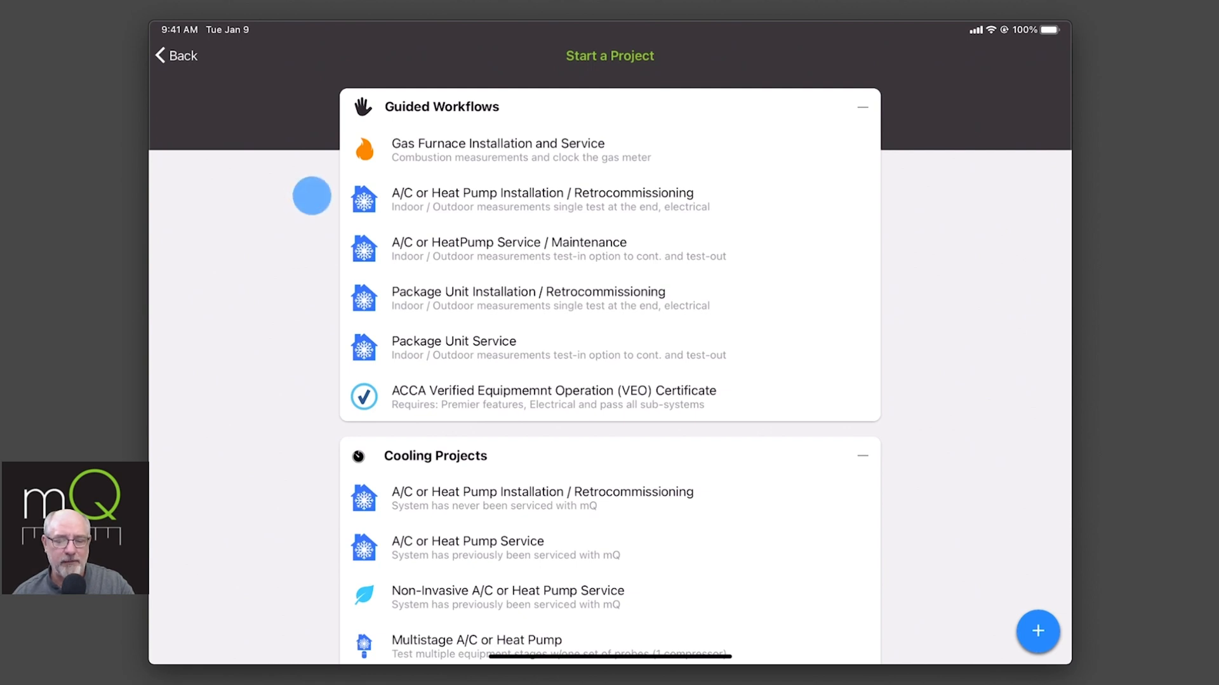
mouse_move(307, 252)
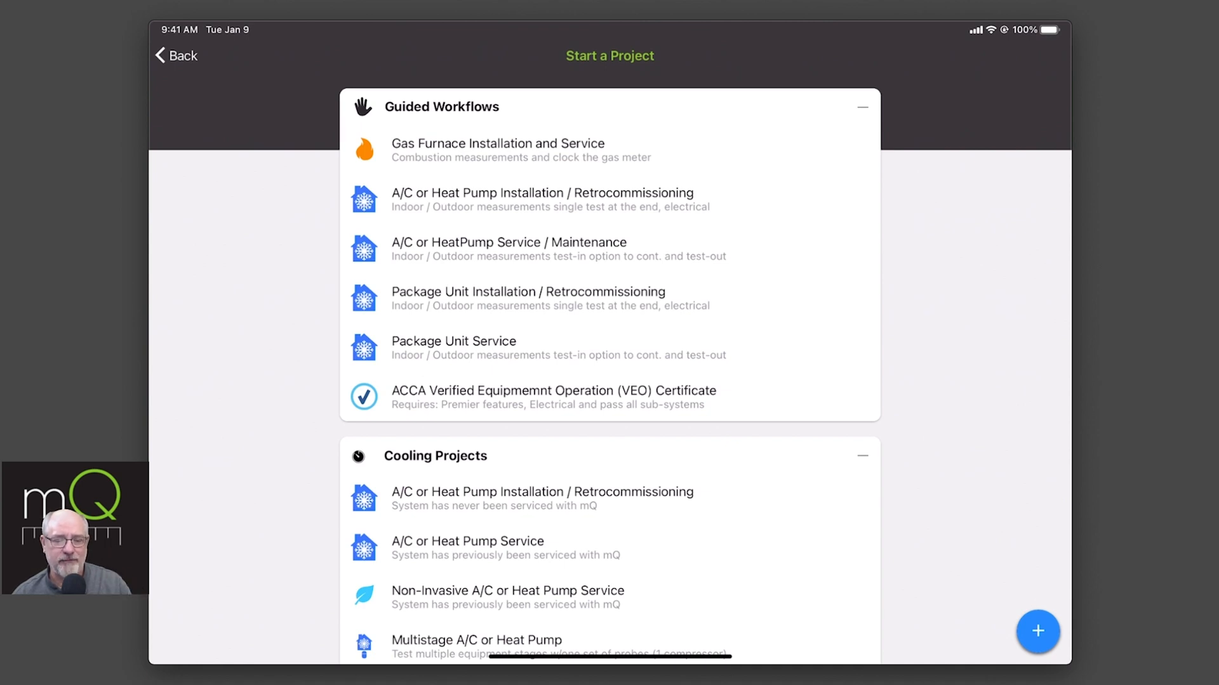
mouse_move(315, 252)
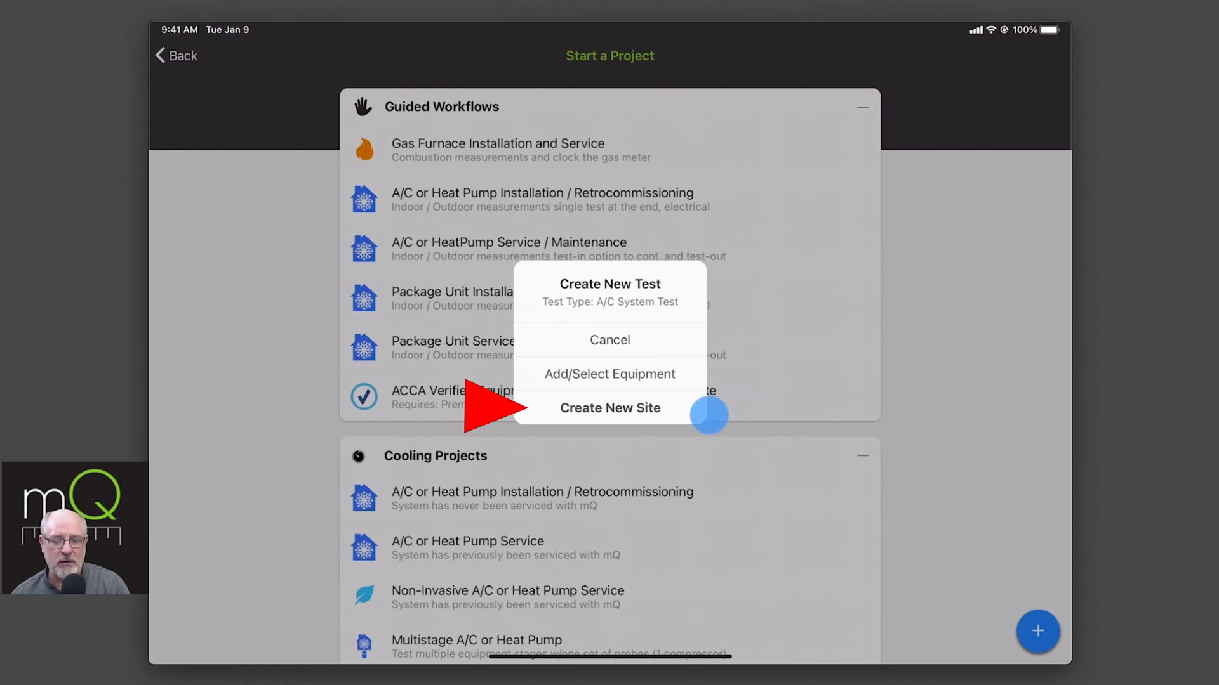
Create a new site for the A/C system test from the Create New Test dialog
click(610, 407)
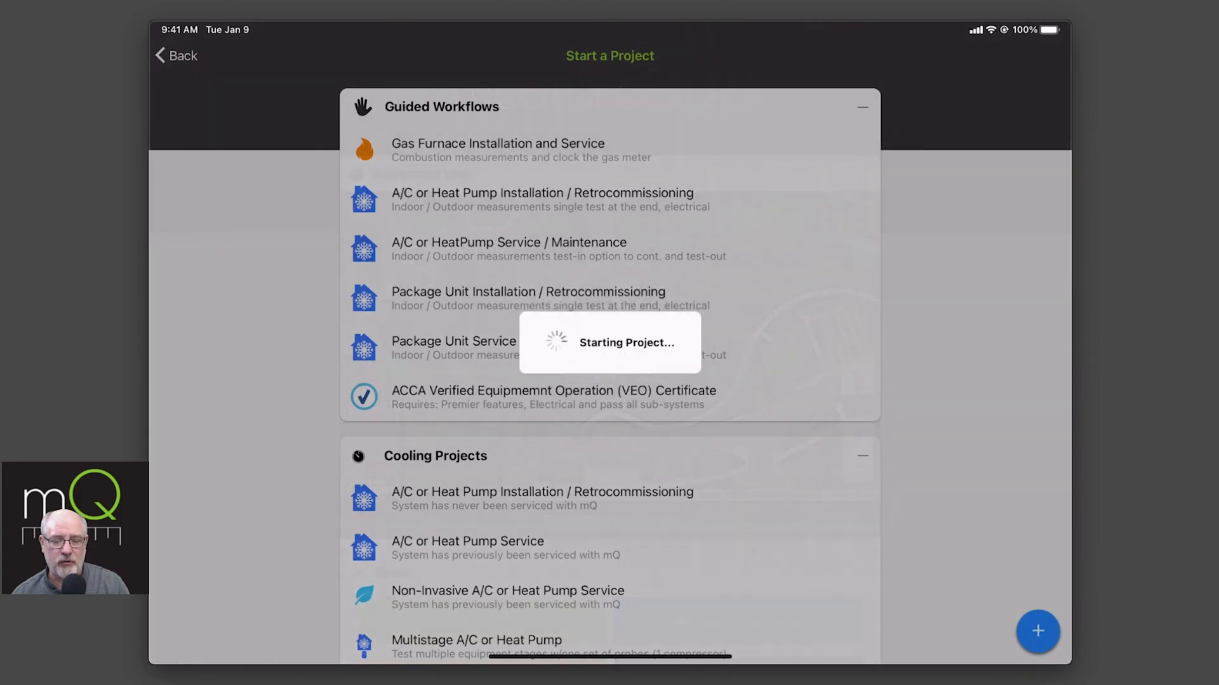